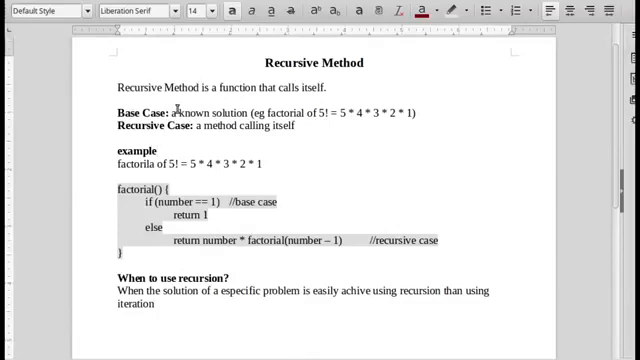
# Step: Finish the '#calculating factorial using recursion' comment and start 'factorial2() {' below it
pyautogui.click(145, 157)
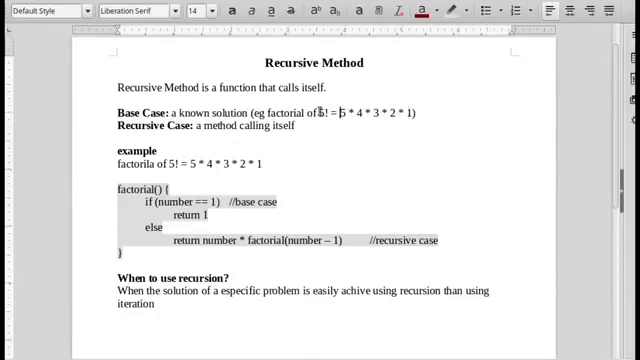
pyautogui.click(410, 110)
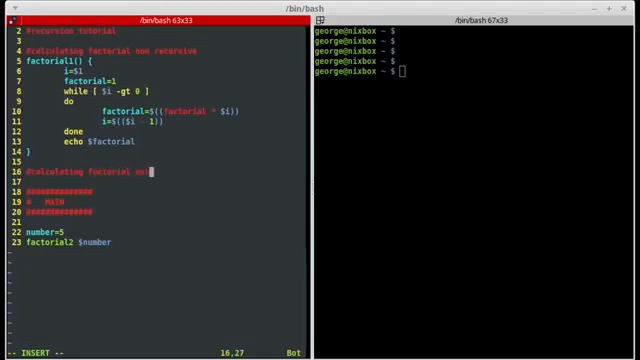
pyautogui.write('usimg recursion')
pyautogui.click(158, 181)
pyautogui.write('factorial2() {')
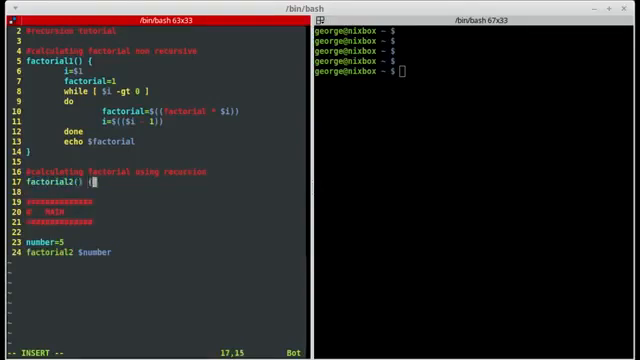
# Step: Write the base case 'if [ $1 -eq 1 ]; then echo 1' in factorial2
pyautogui.press('Return')
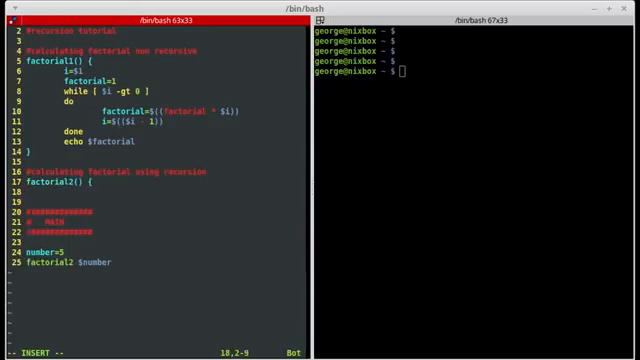
pyautogui.write('if [ ]')
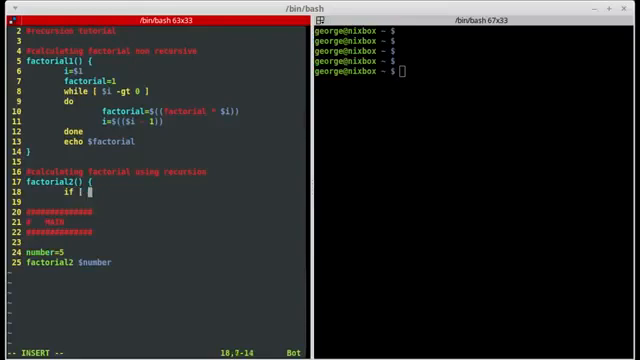
pyautogui.write('$i')
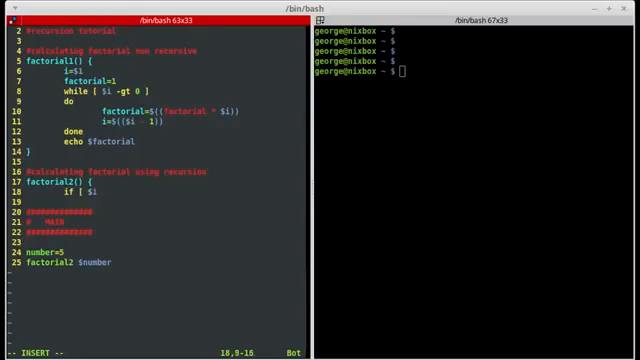
pyautogui.write('-eq')
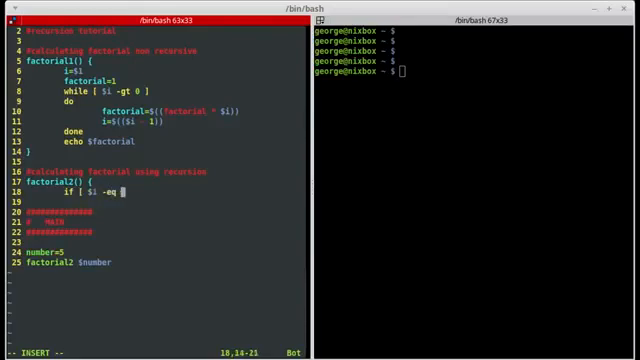
pyautogui.write('1 ];')
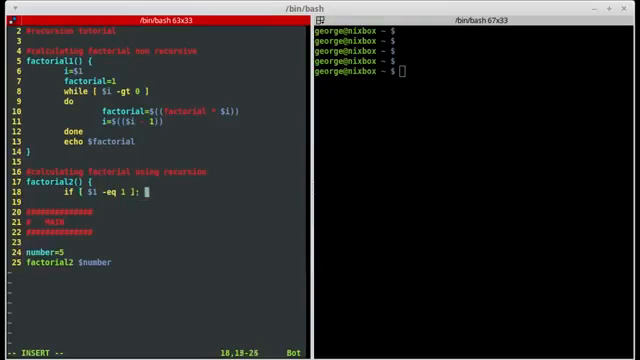
pyautogui.write('then')
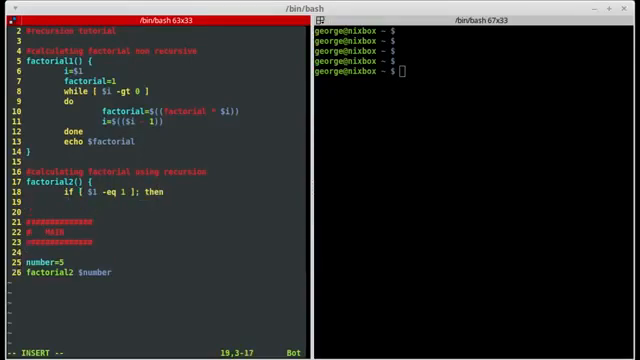
pyautogui.write('echo 1')
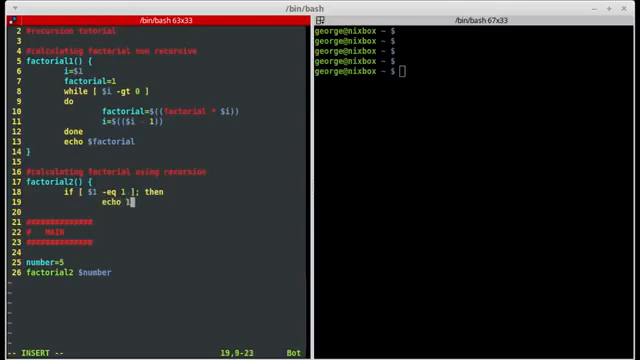
# Step: Add the else branch echoing $(($1 * $(factorial2 $(($1 -1 )))))
pyautogui.write('else')
pyautogui.write('echo $')
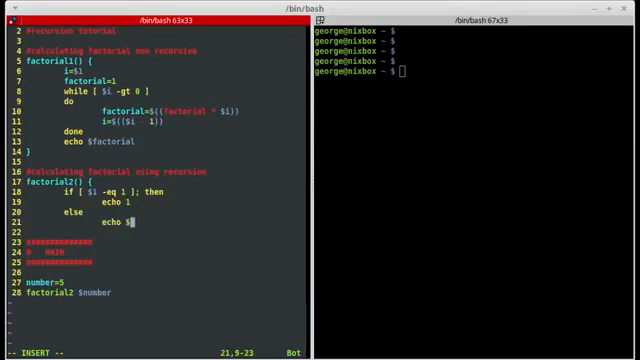
pyautogui.write('(($1 * $(fac')
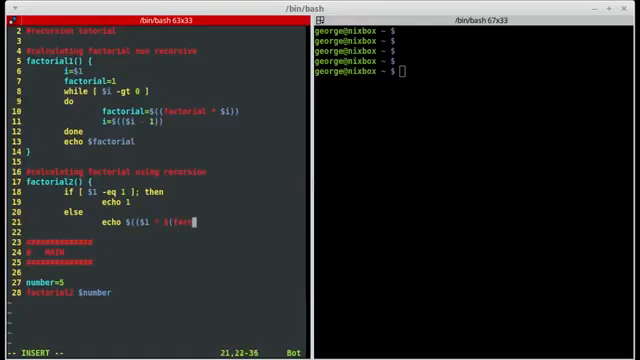
pyautogui.write('torial2 $')
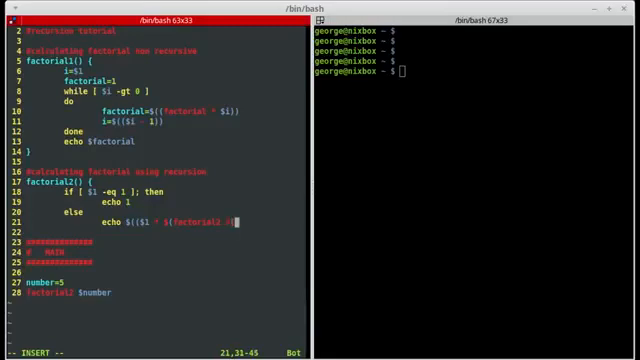
pyautogui.write('(($1')
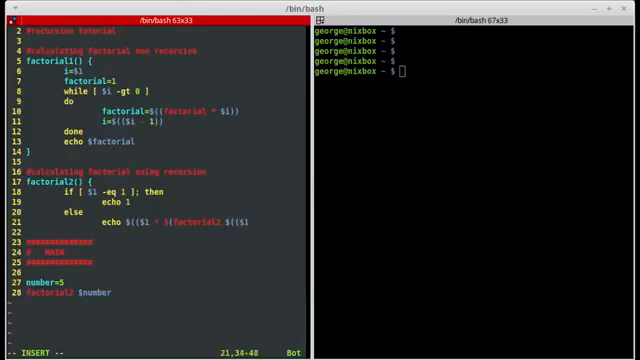
pyautogui.write('-1 )))))')
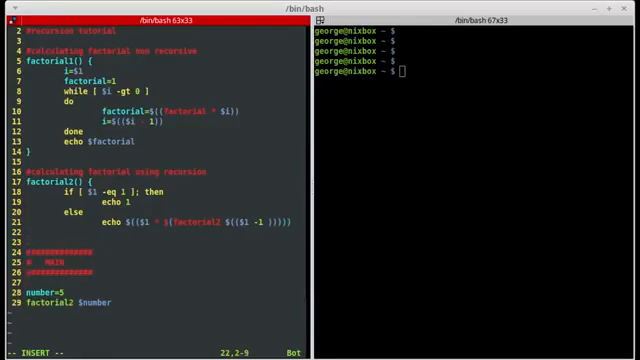
# Step: Close the if with fi and the function with }, then save recursion.sh with :w
pyautogui.write('+i')
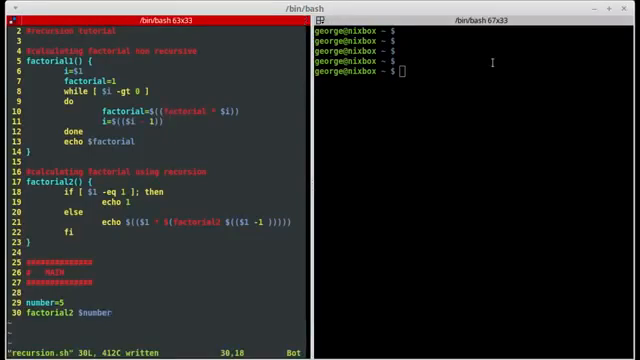
# Step: Make recursion.sh executable with chmod +x and run ./recursion.sh, printing 120
pyautogui.write('chmod')
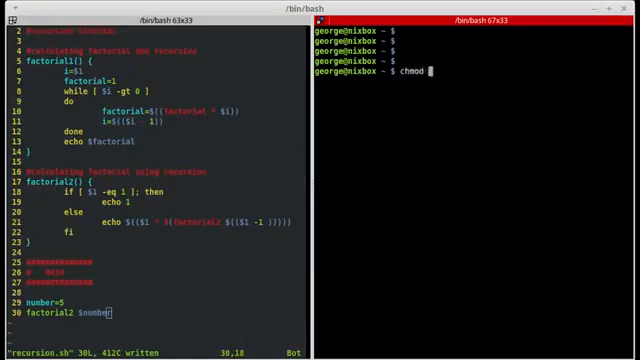
pyautogui.write('+x re')
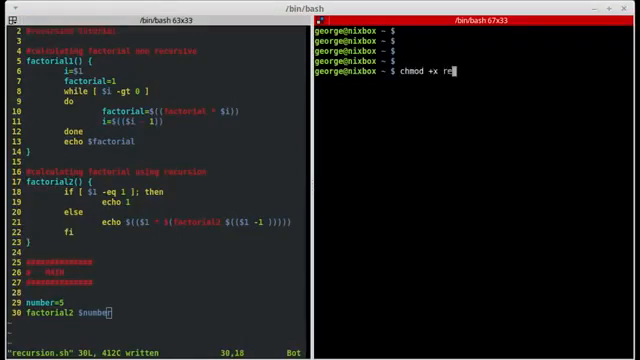
pyautogui.press('Return')
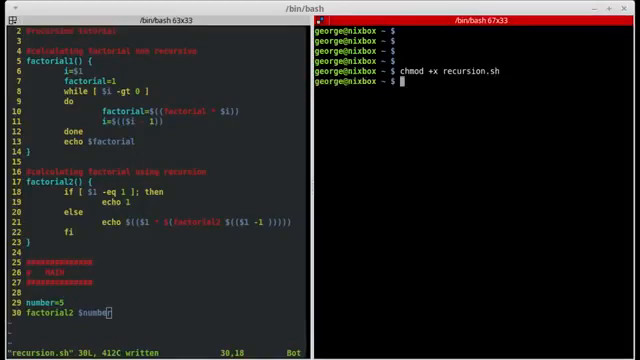
pyautogui.write('./')
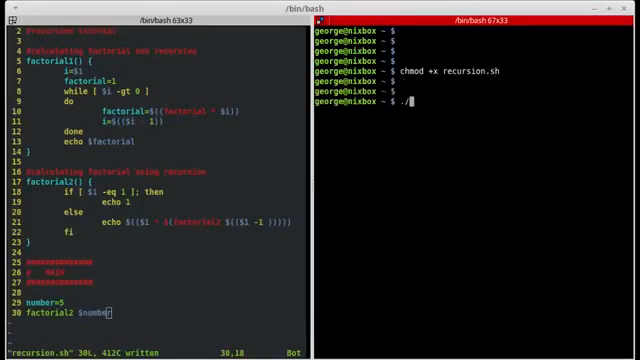
pyautogui.write('recursion.sh')
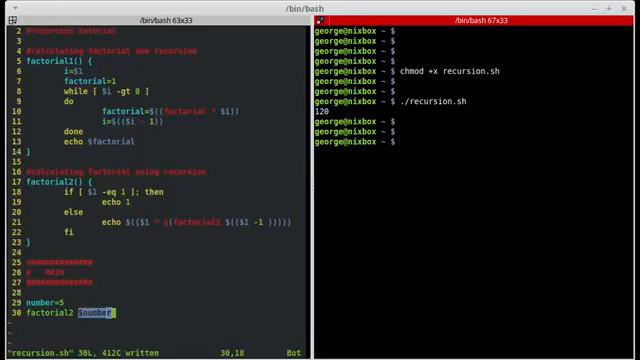
# Step: Run 'bash -x recursion.sh' to trace nested factorial2 calls down to 1 and back to 120
pyautogui.write('bash -x')
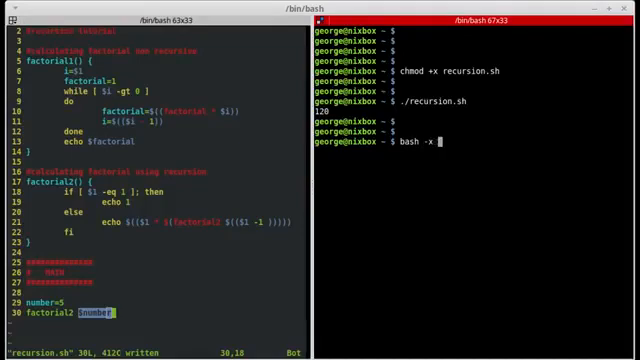
pyautogui.write('re')
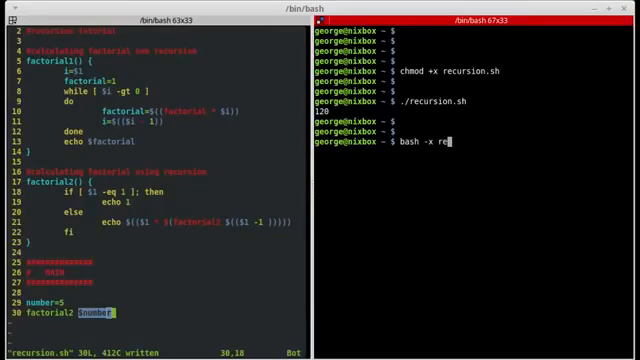
pyautogui.write('cursion.sh')
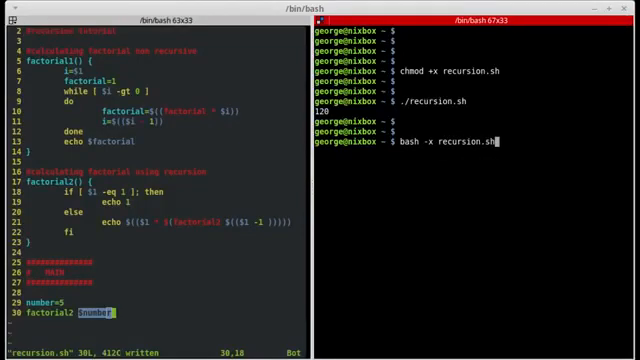
pyautogui.press('Return')
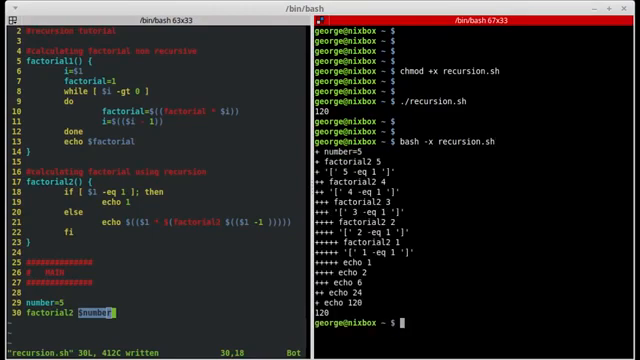